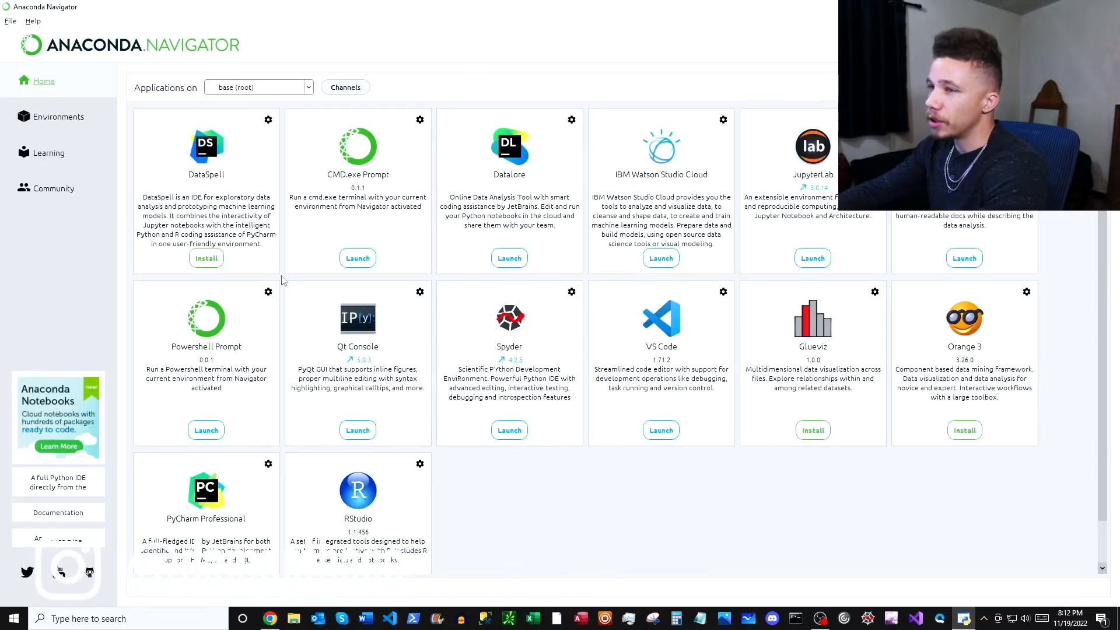
mouse_move(311, 163)
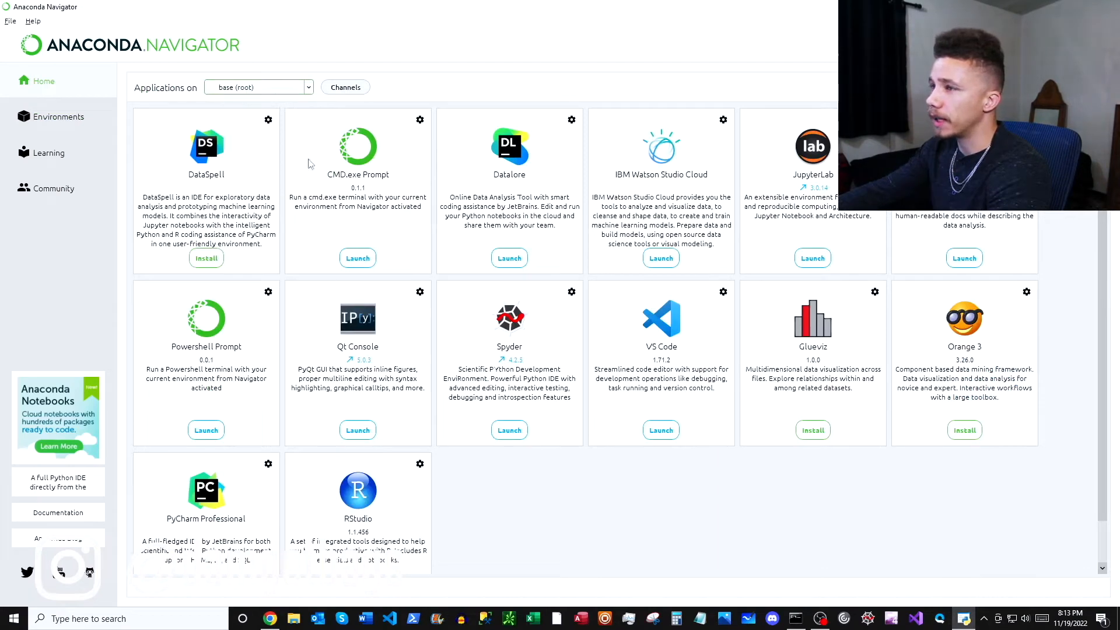